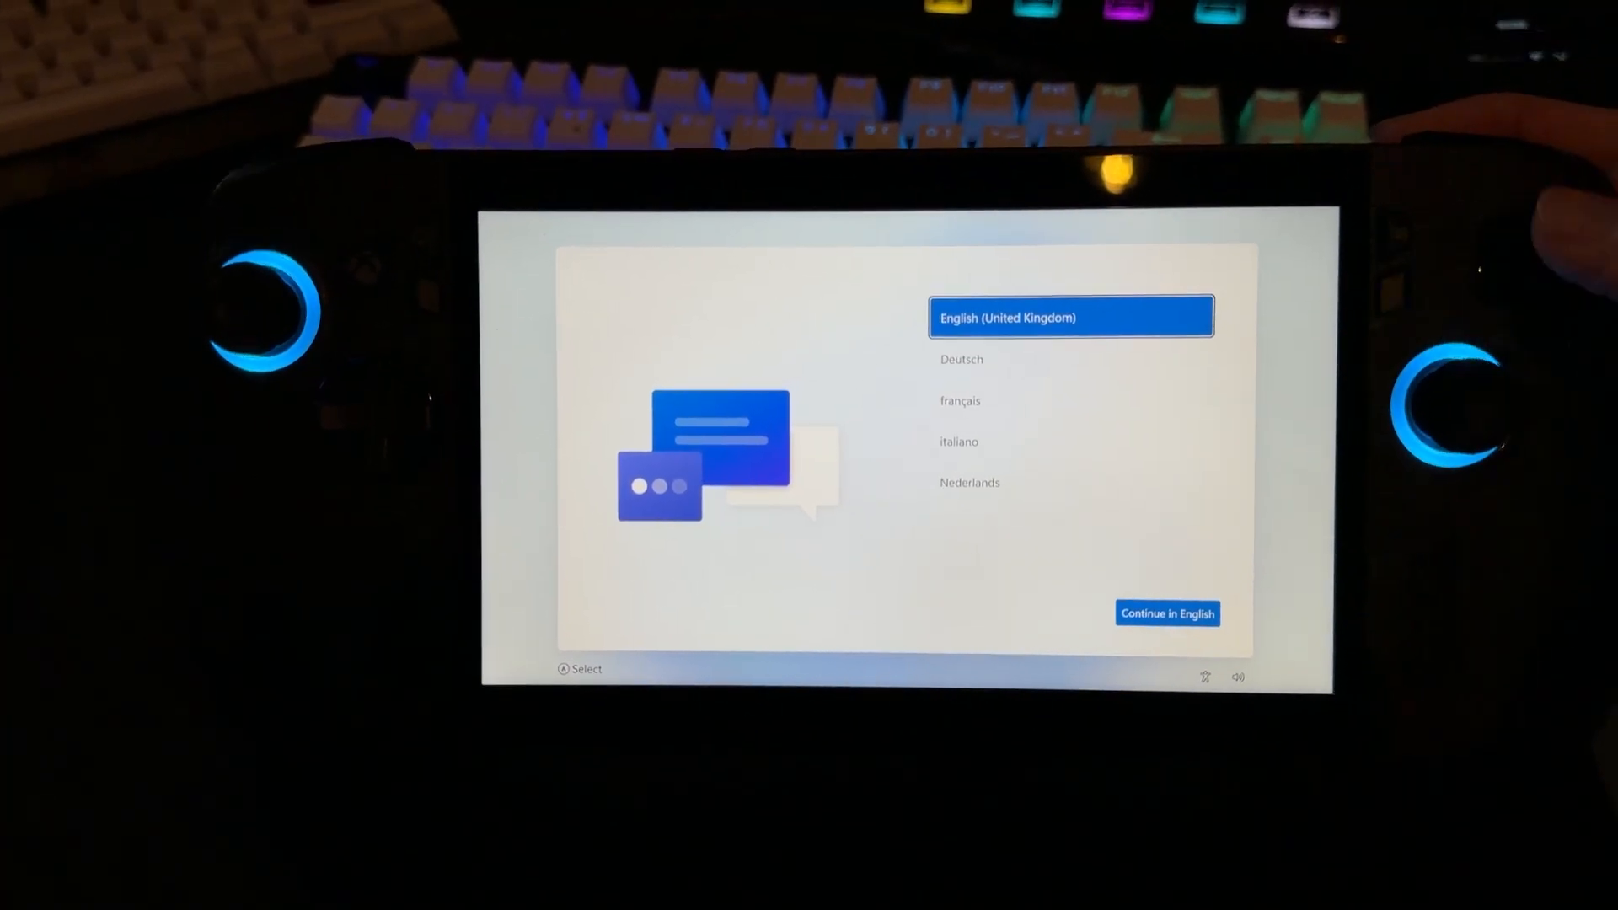
Continue setup in English (United Kingdom) and confirm United Kingdom as the region.
{"action": "left_click", "coordinate": [1166, 613]}
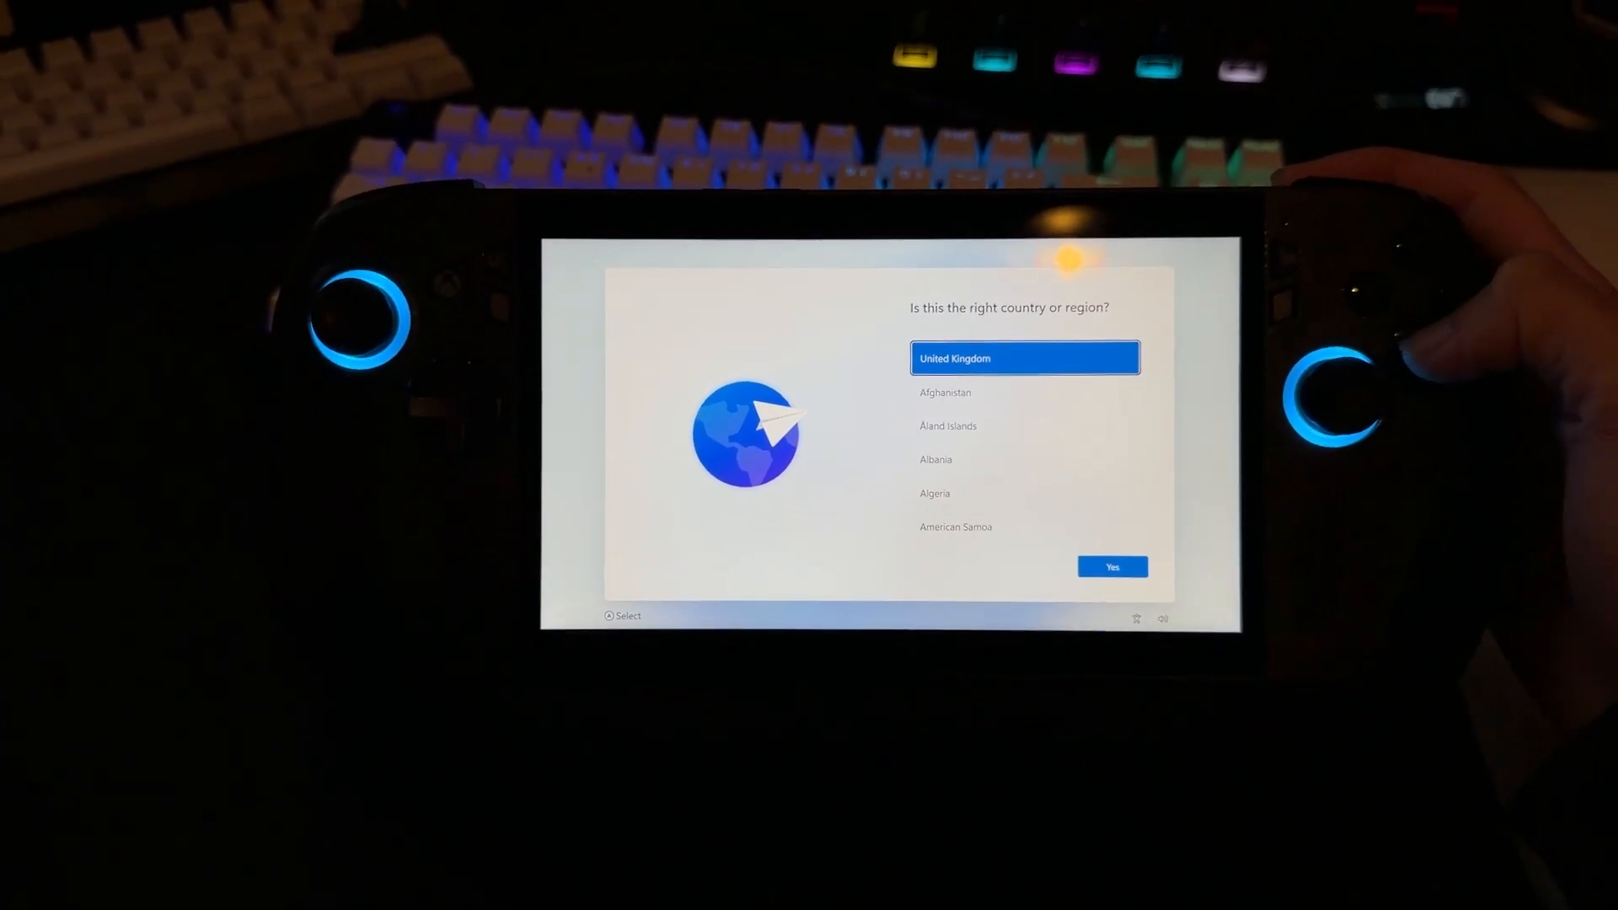
{"action": "left_click", "coordinate": [1110, 566]}
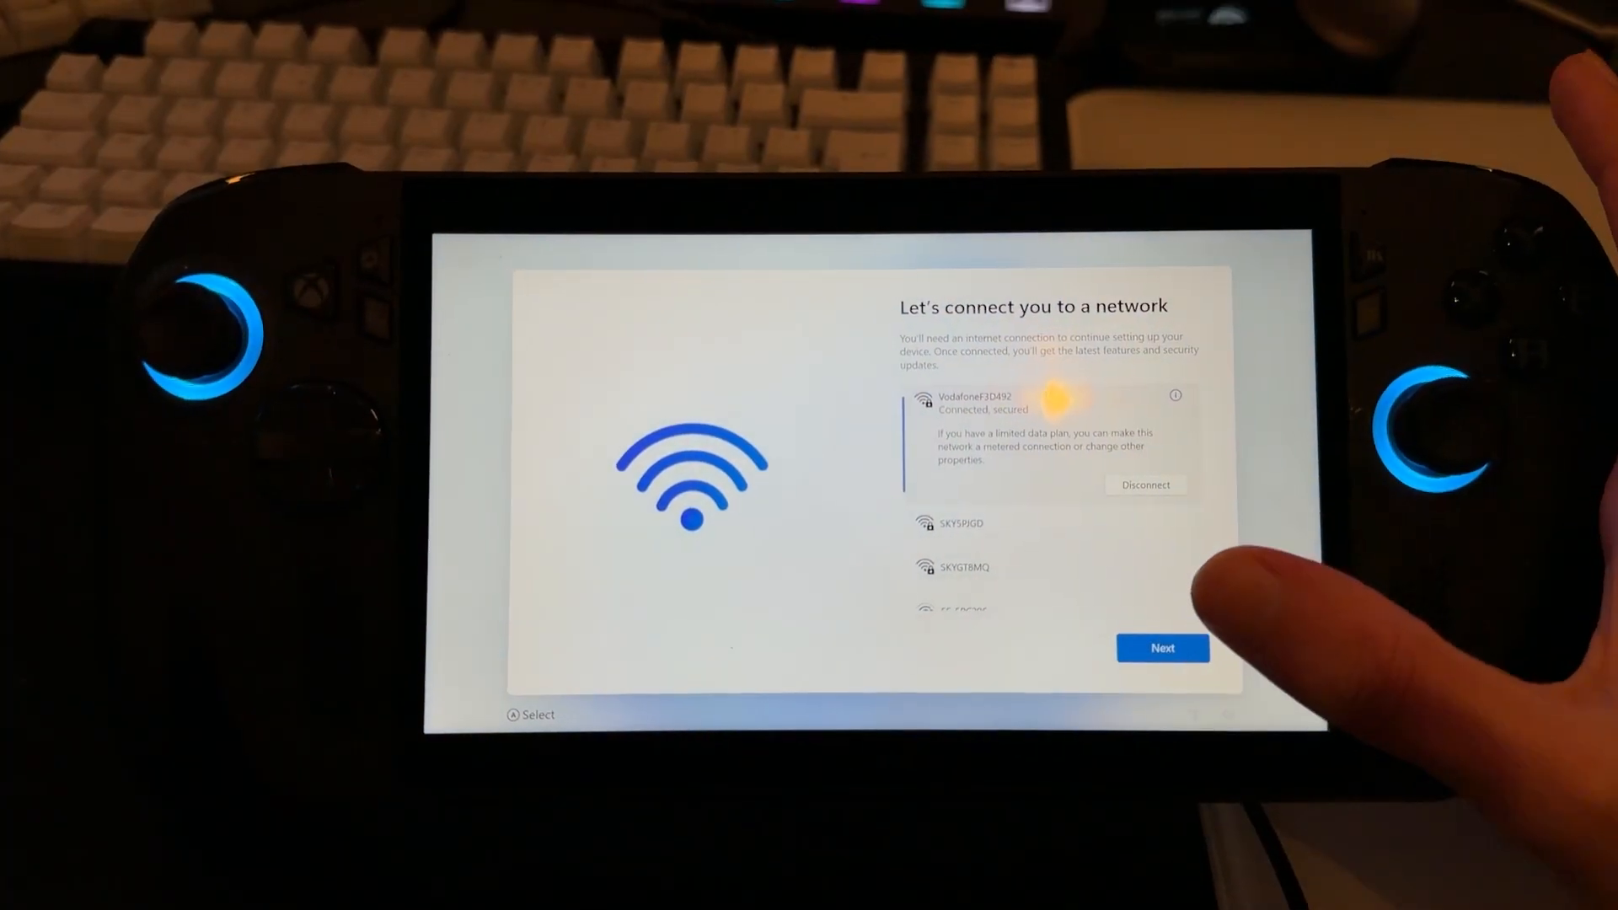
Proceed past the network page with the secured Wi-Fi network connected.
{"action": "left_click", "coordinate": [1161, 647]}
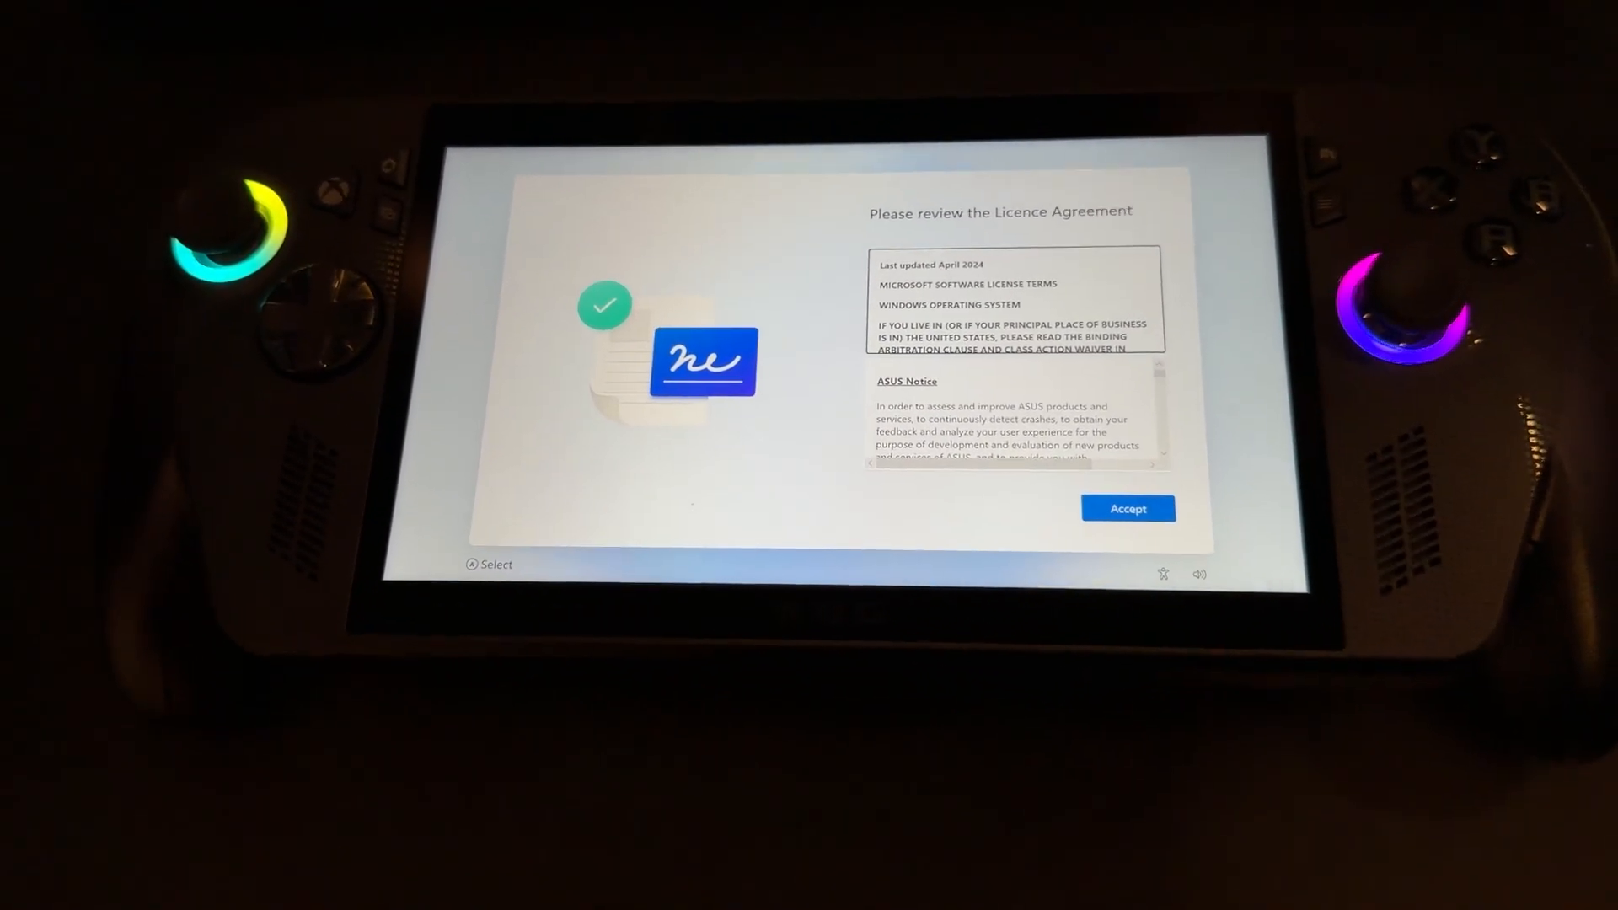
Accept the Microsoft licence agreement and ASUS notice.
{"action": "left_click", "coordinate": [1127, 507]}
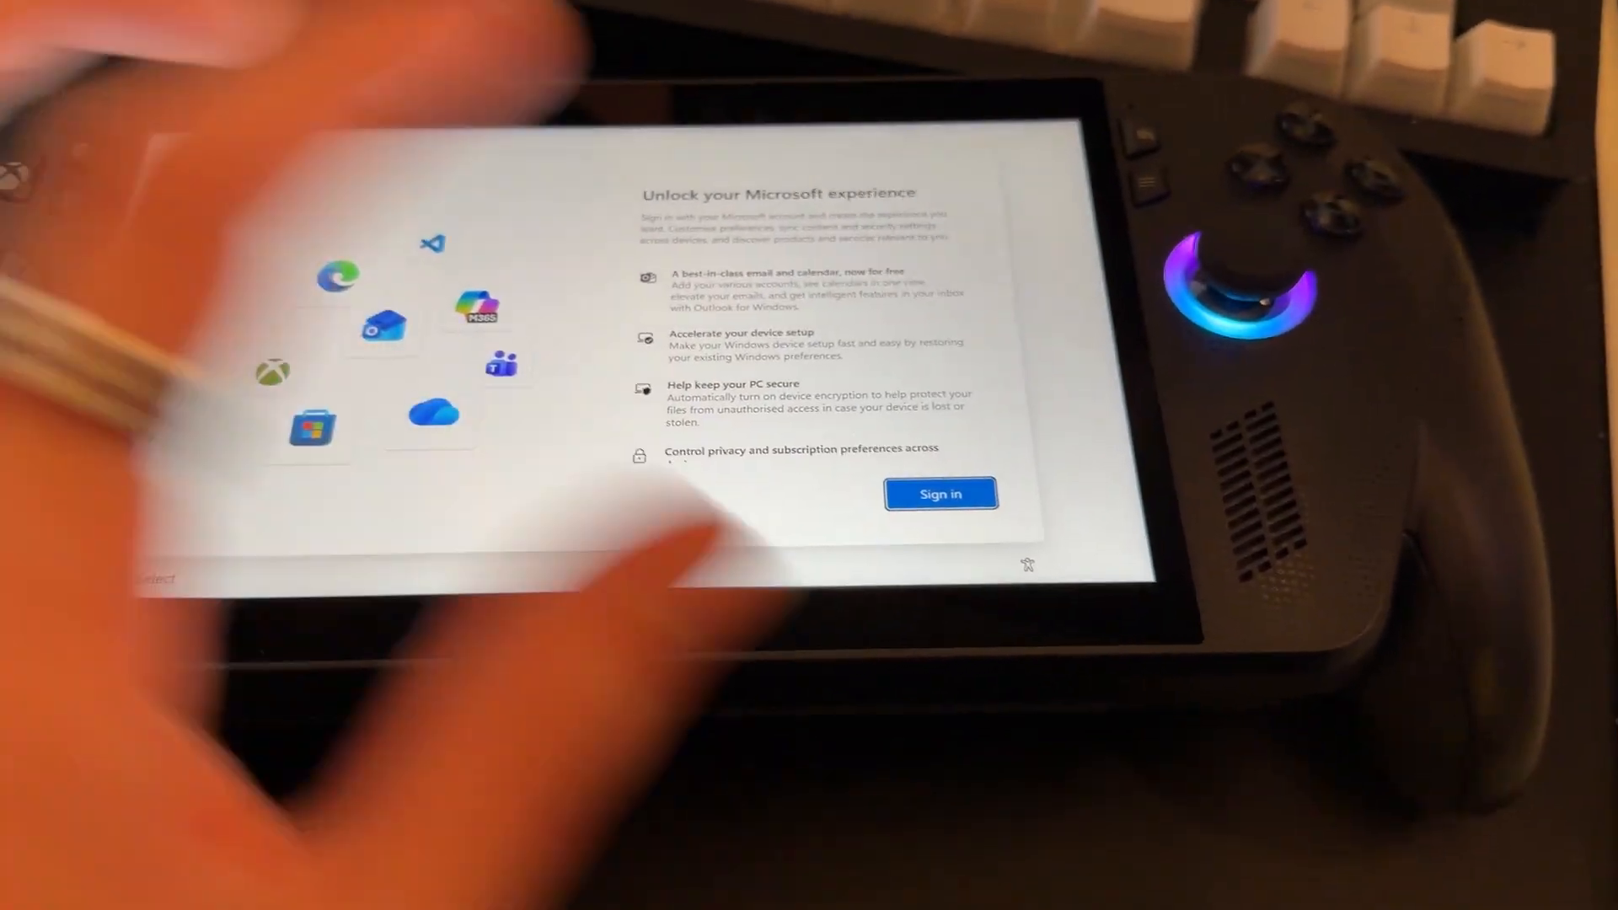
Begin Microsoft account sign-in from the Unlock your Microsoft experience page and proceed.
{"action": "left_click", "coordinate": [941, 494]}
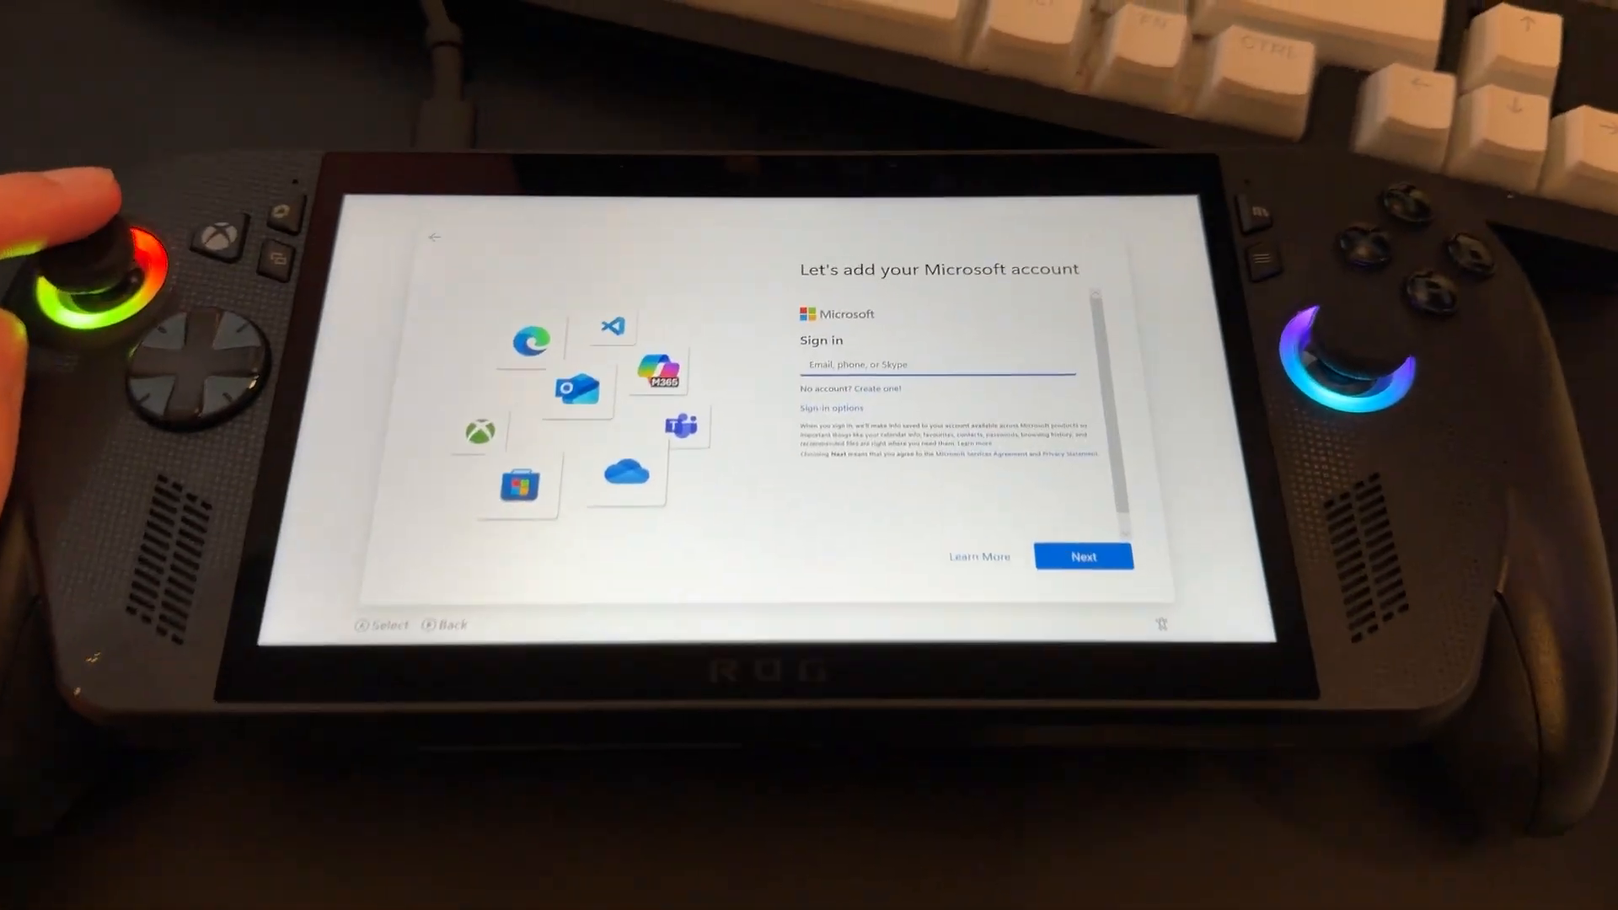
{"action": "left_click", "coordinate": [1082, 556]}
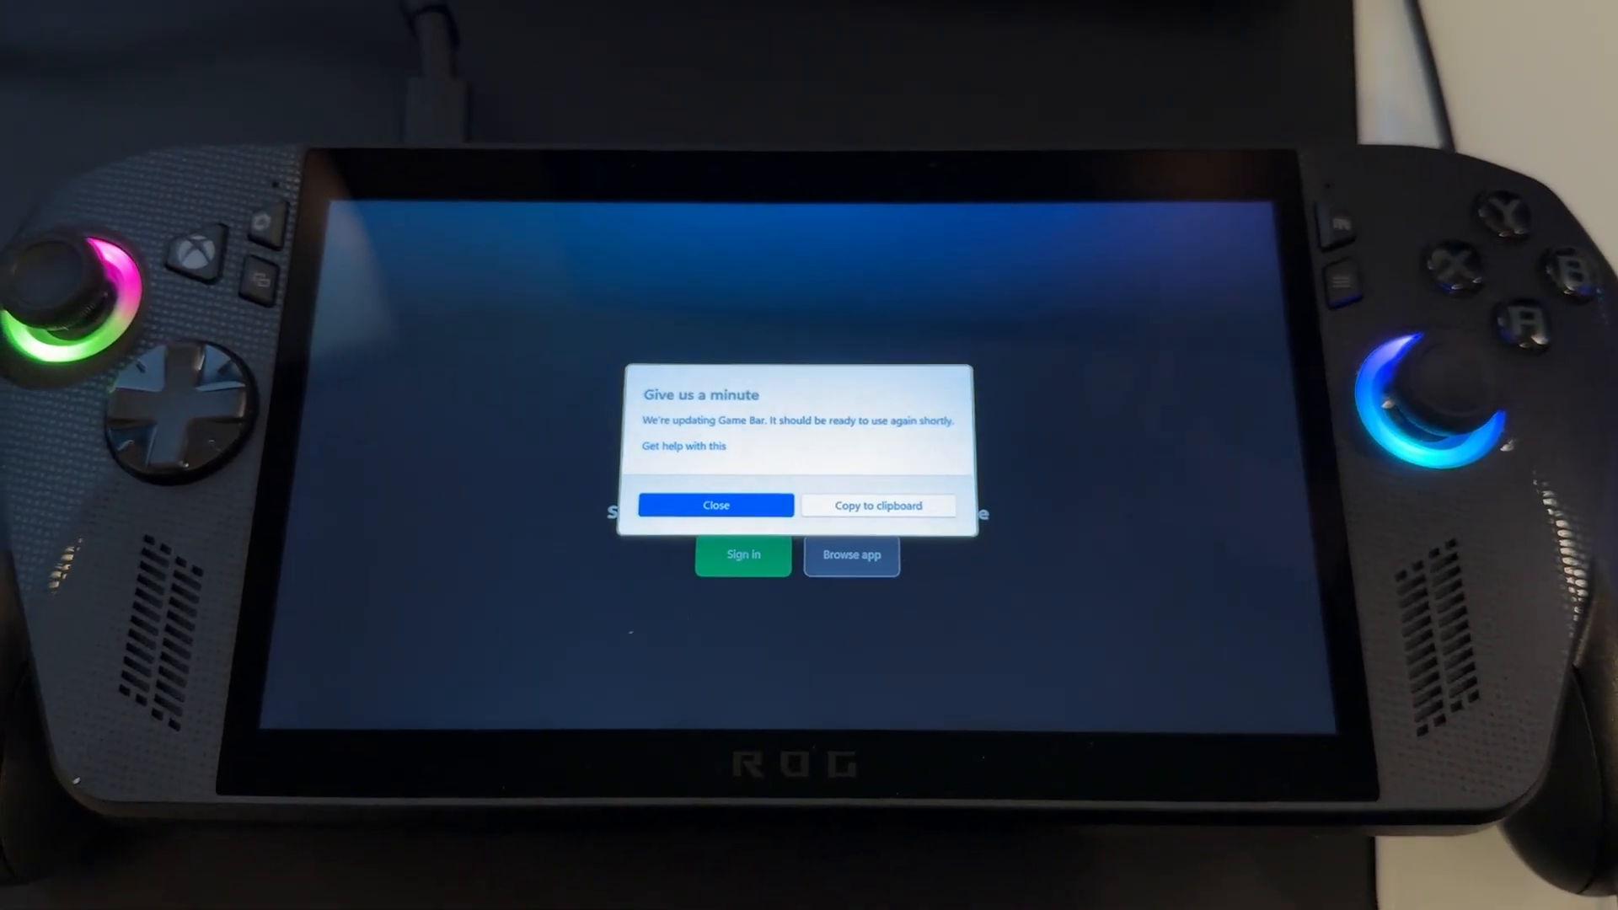
Dismiss the Game Bar updating notice and sign in to the Xbox app with the shown account.
{"action": "left_click", "coordinate": [714, 504]}
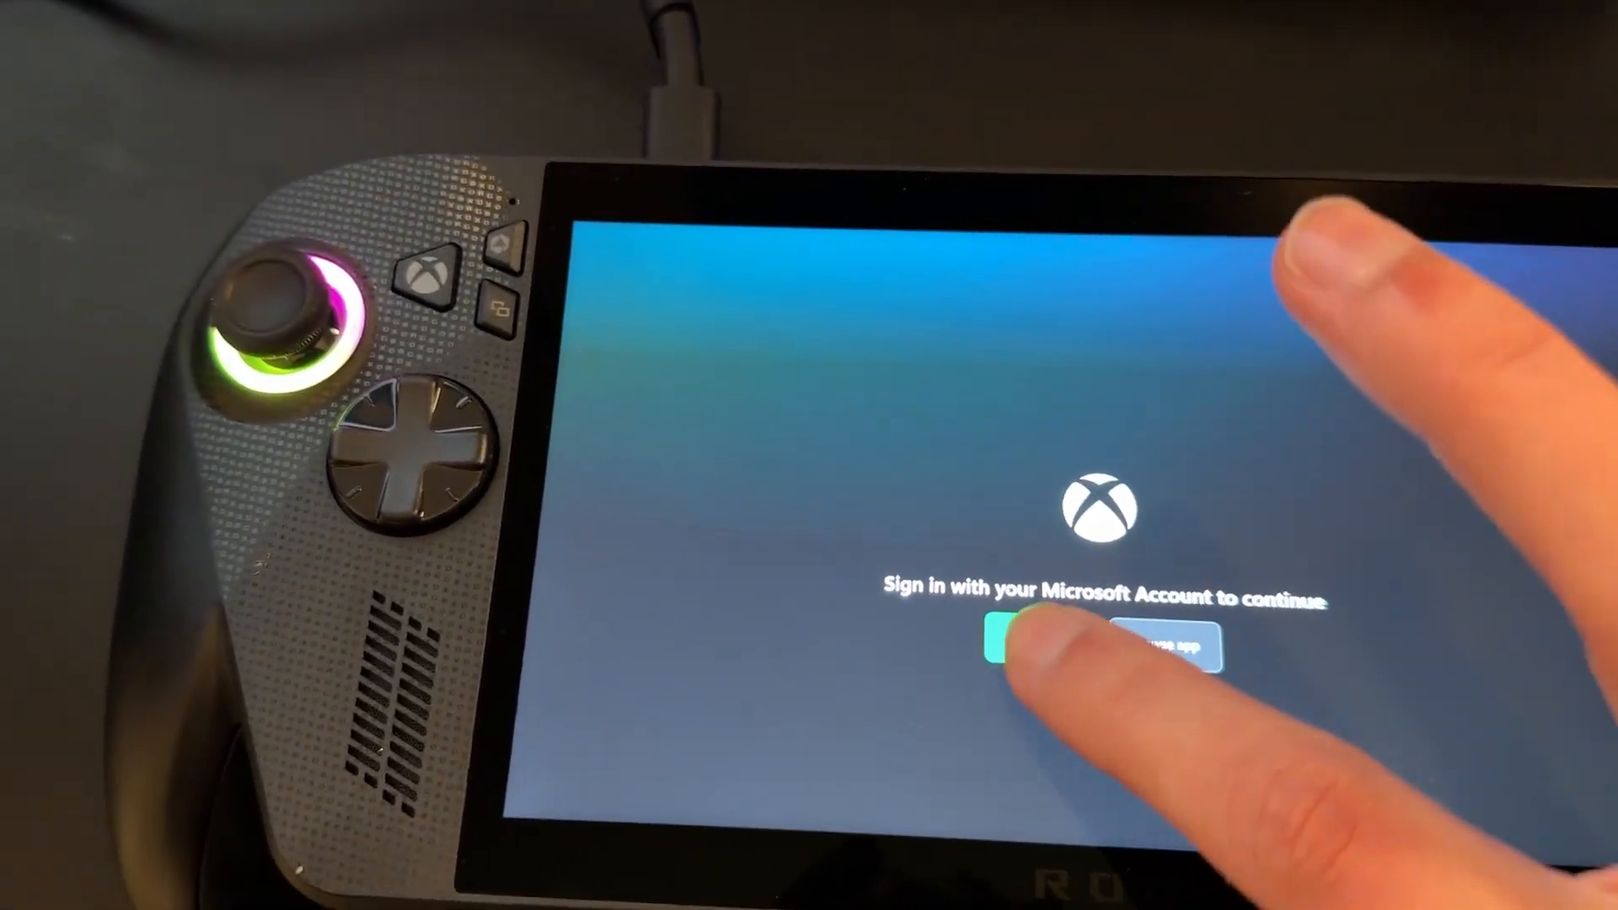
{"action": "left_click", "coordinate": [1006, 645]}
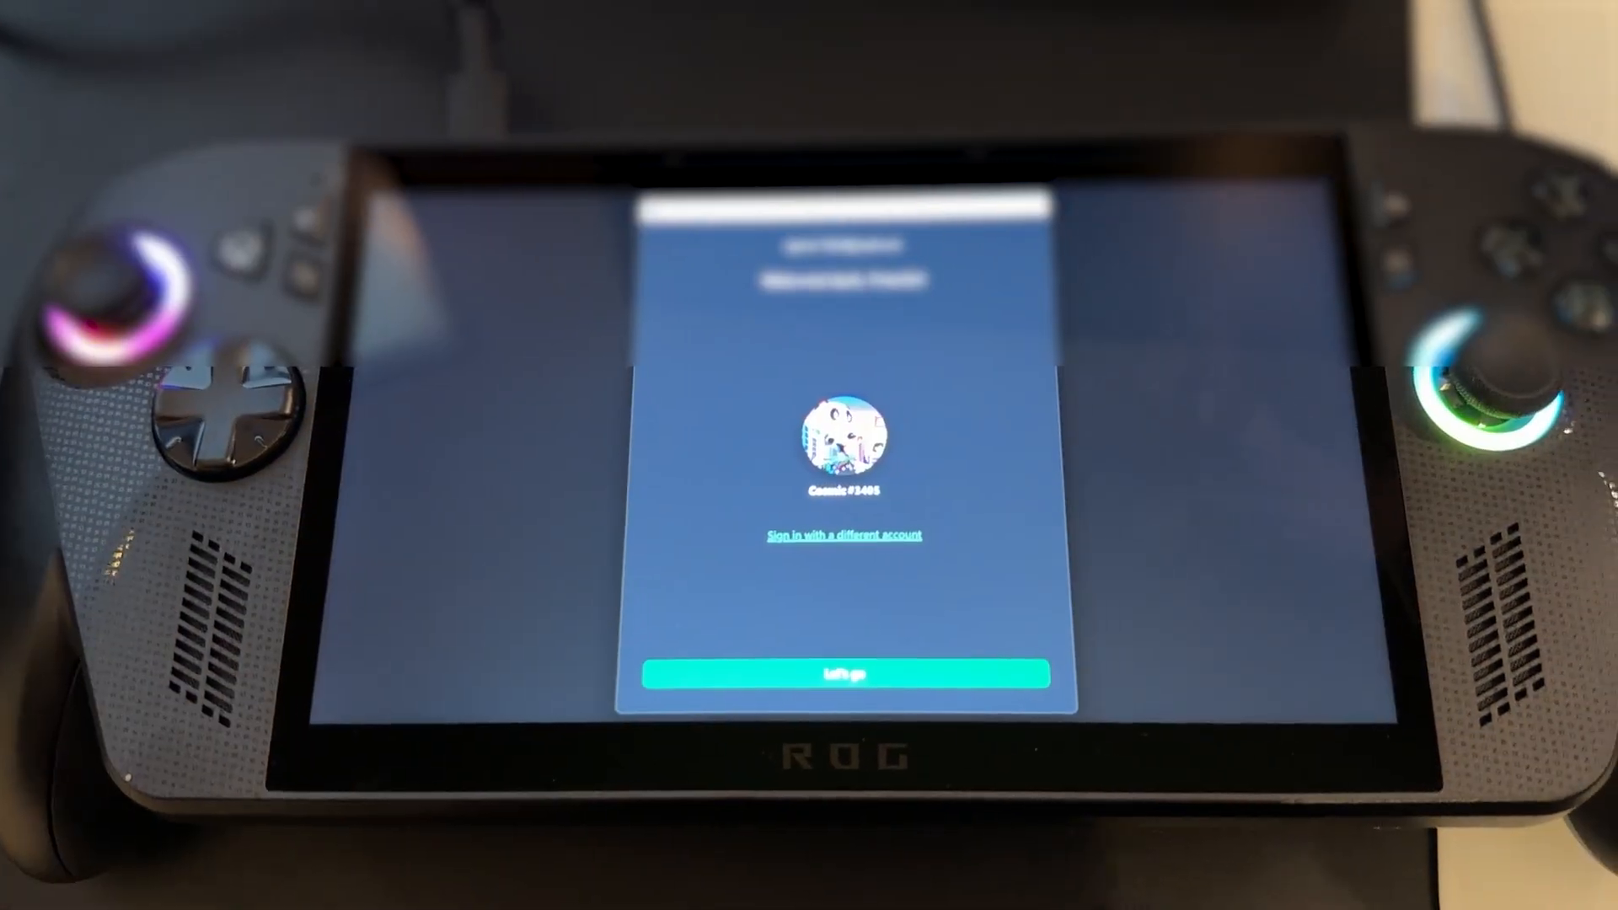
{"action": "left_click", "coordinate": [836, 676]}
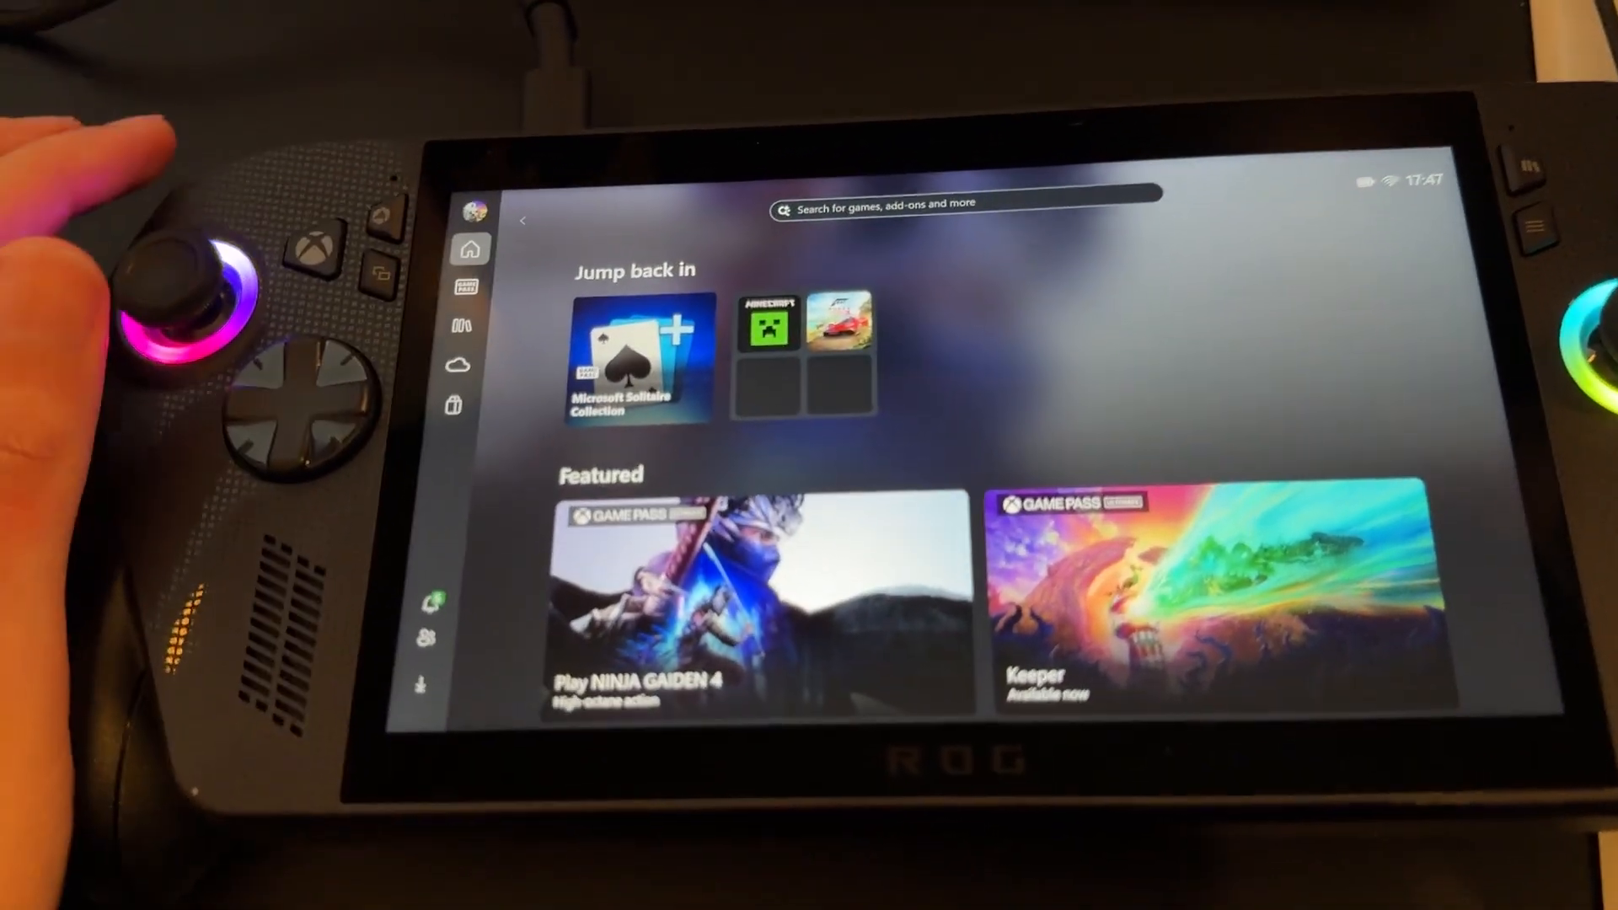
Browse down the Xbox home page through Featured, handheld optimised and Picks for you rows.
{"action": "scroll", "scroll_direction": "down", "scroll_amount": 3}
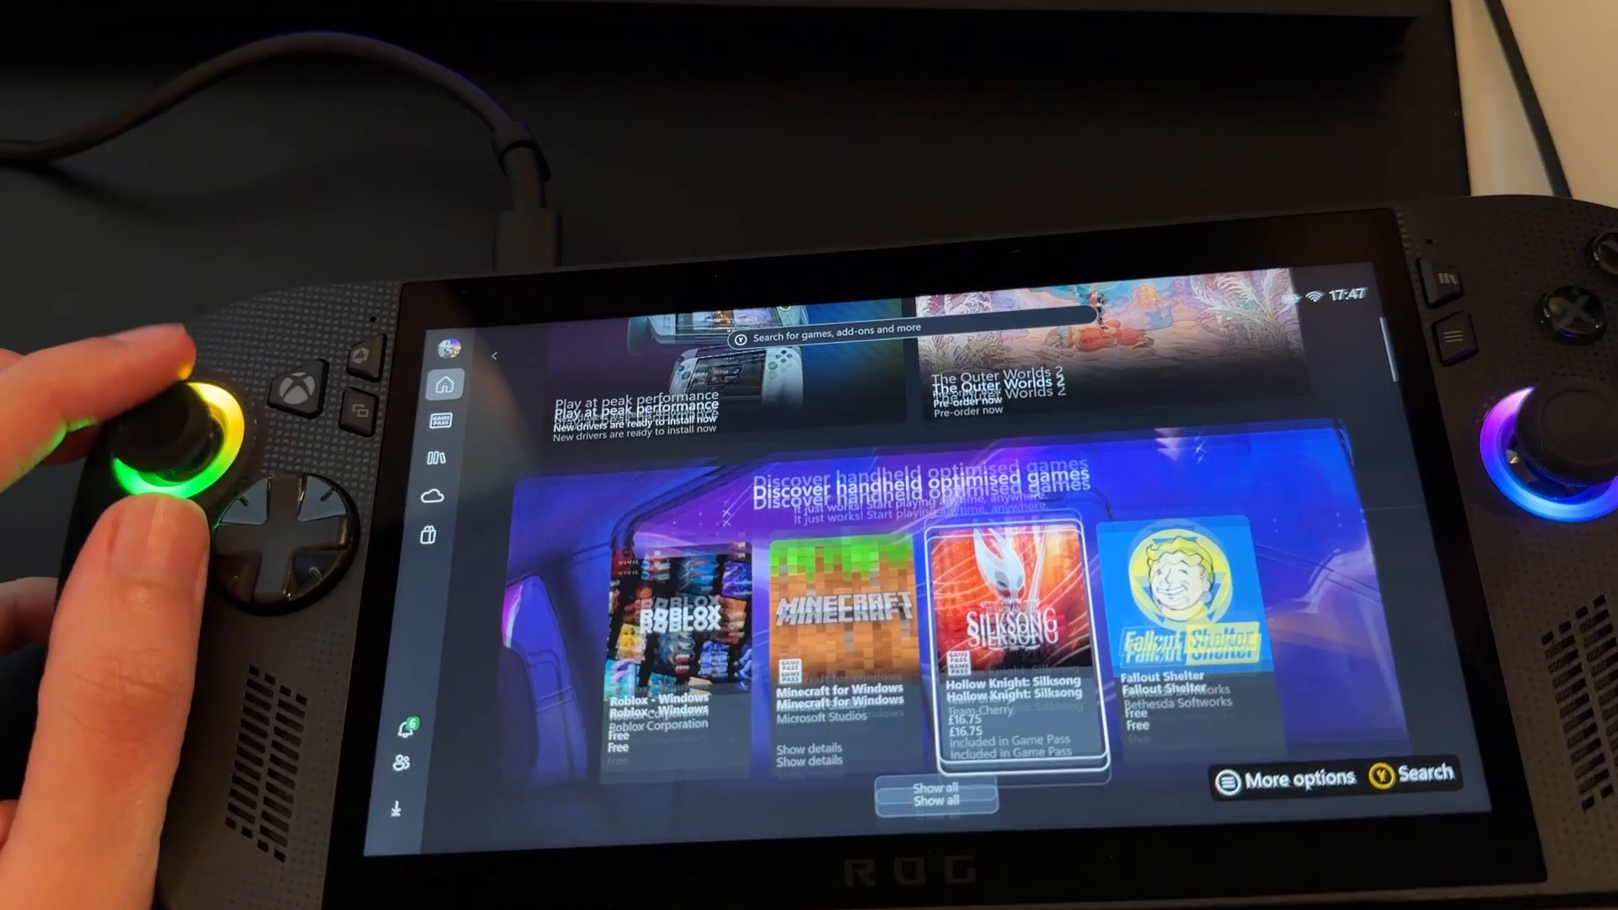
{"action": "scroll", "scroll_direction": "down", "scroll_amount": 3}
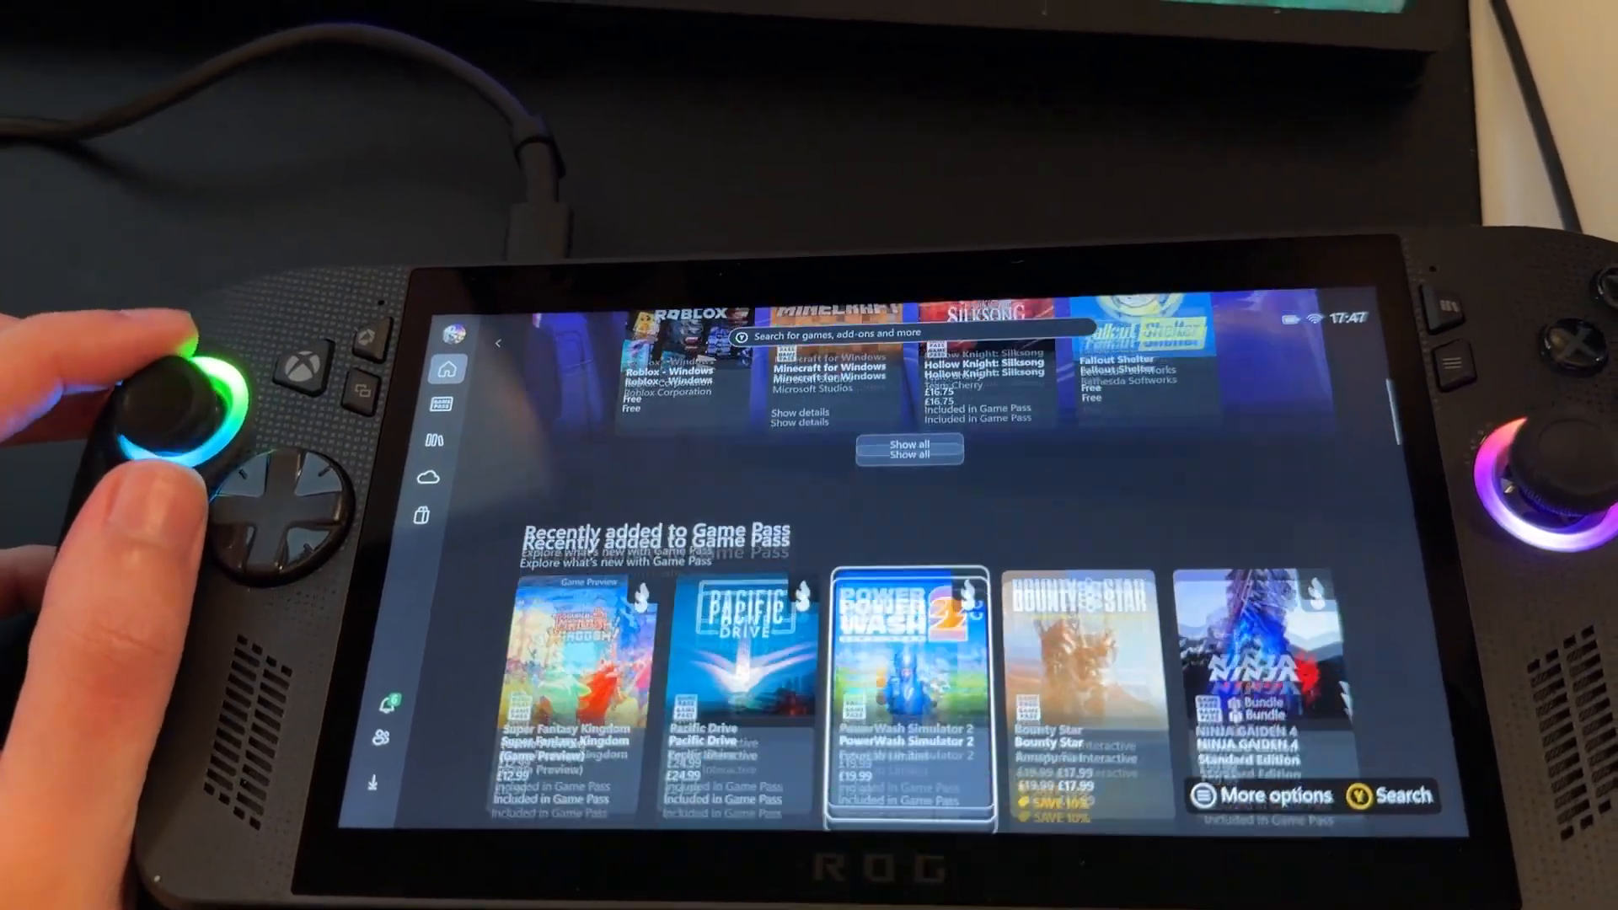
{"action": "scroll", "scroll_direction": "down", "scroll_amount": 3}
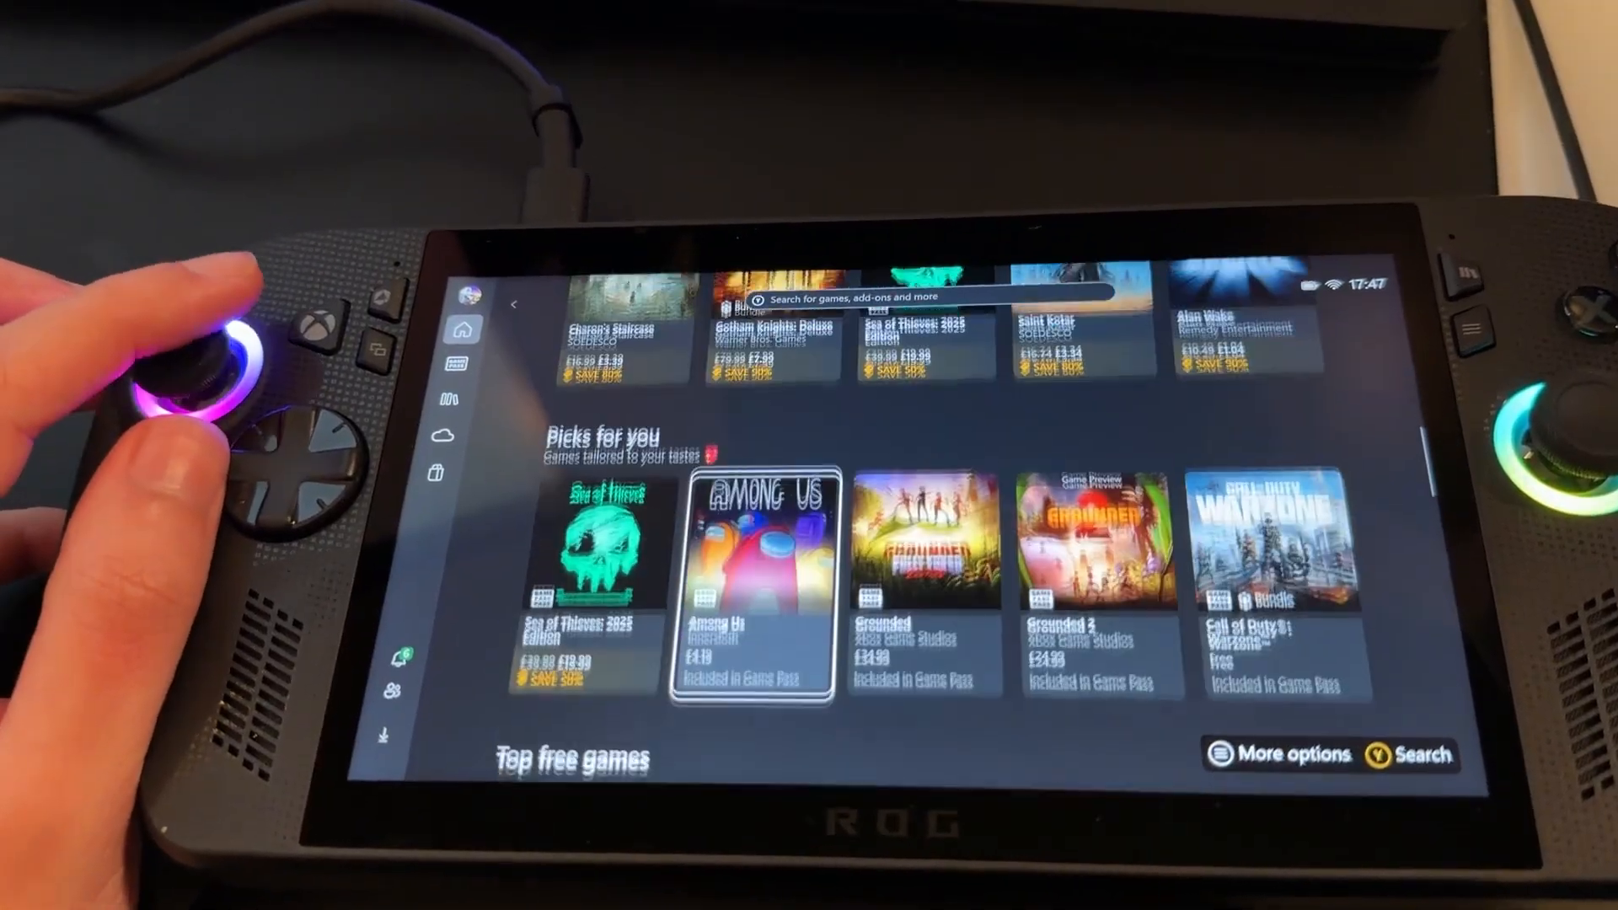
{"action": "scroll", "scroll_direction": "down", "scroll_amount": 3}
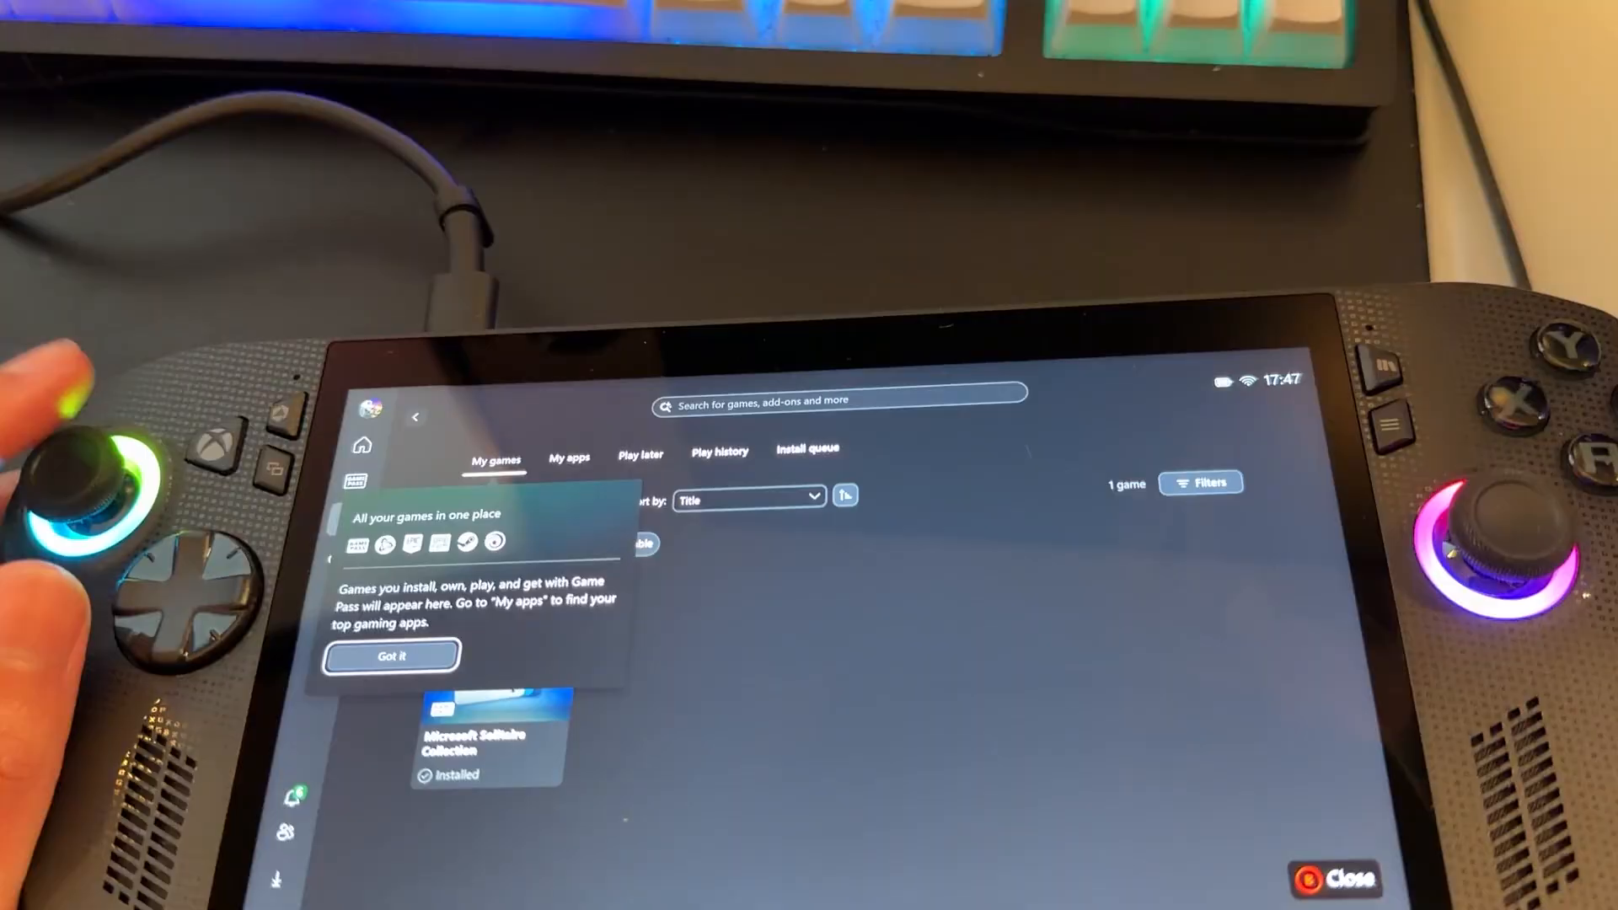
Dismiss the 'All your games in one place' tip, leaving Microsoft Solitaire Collection shown as installed.
{"action": "left_click", "coordinate": [391, 656]}
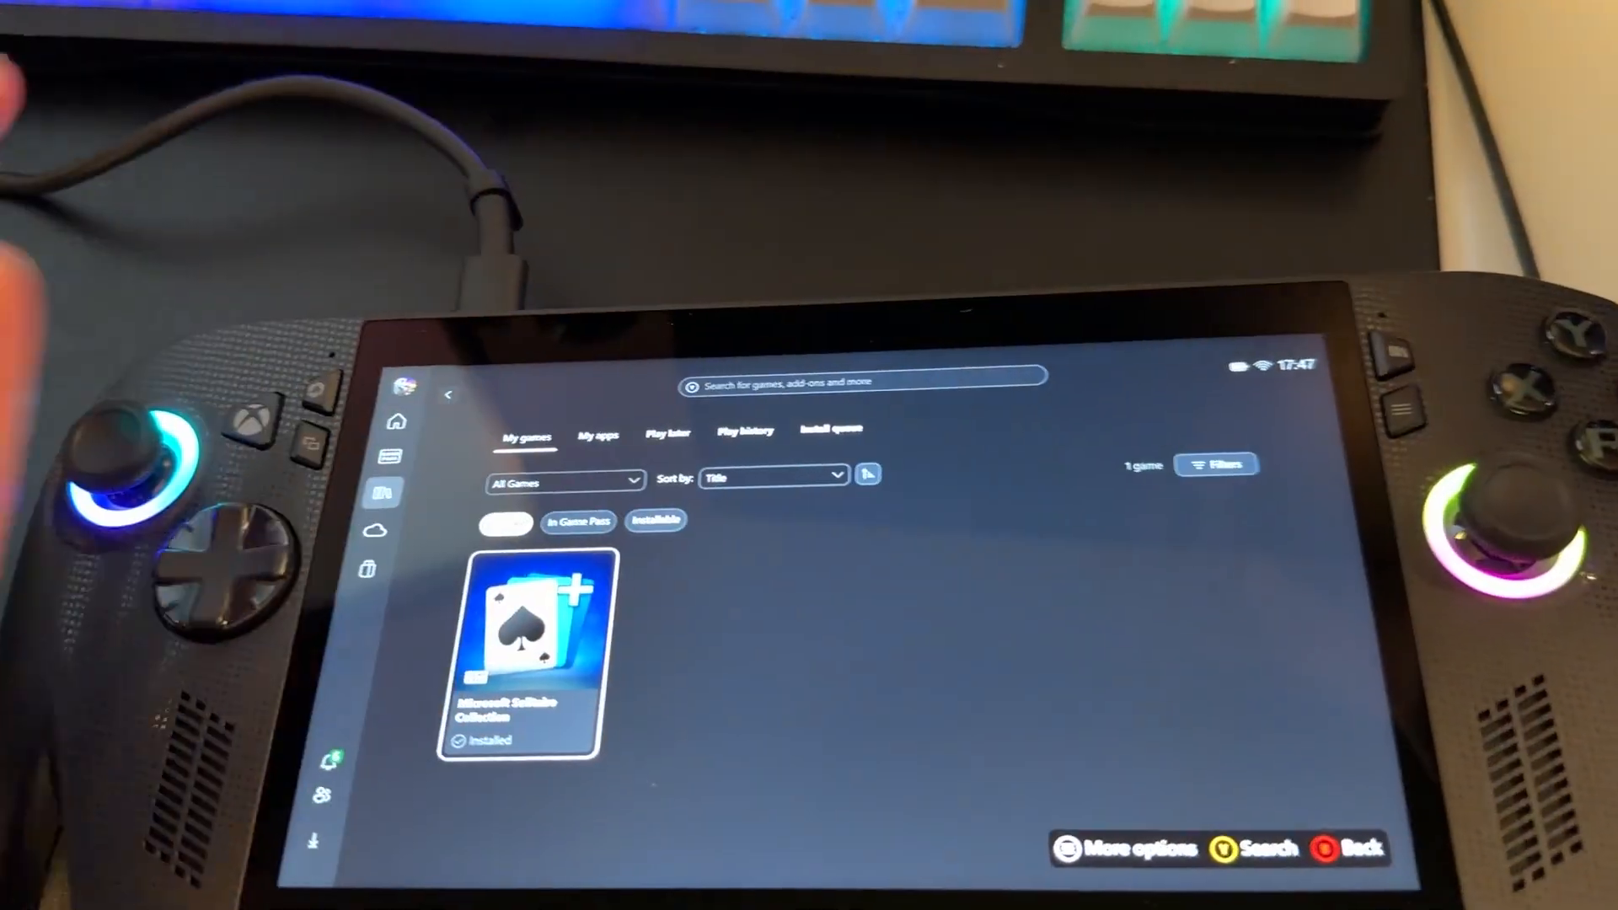